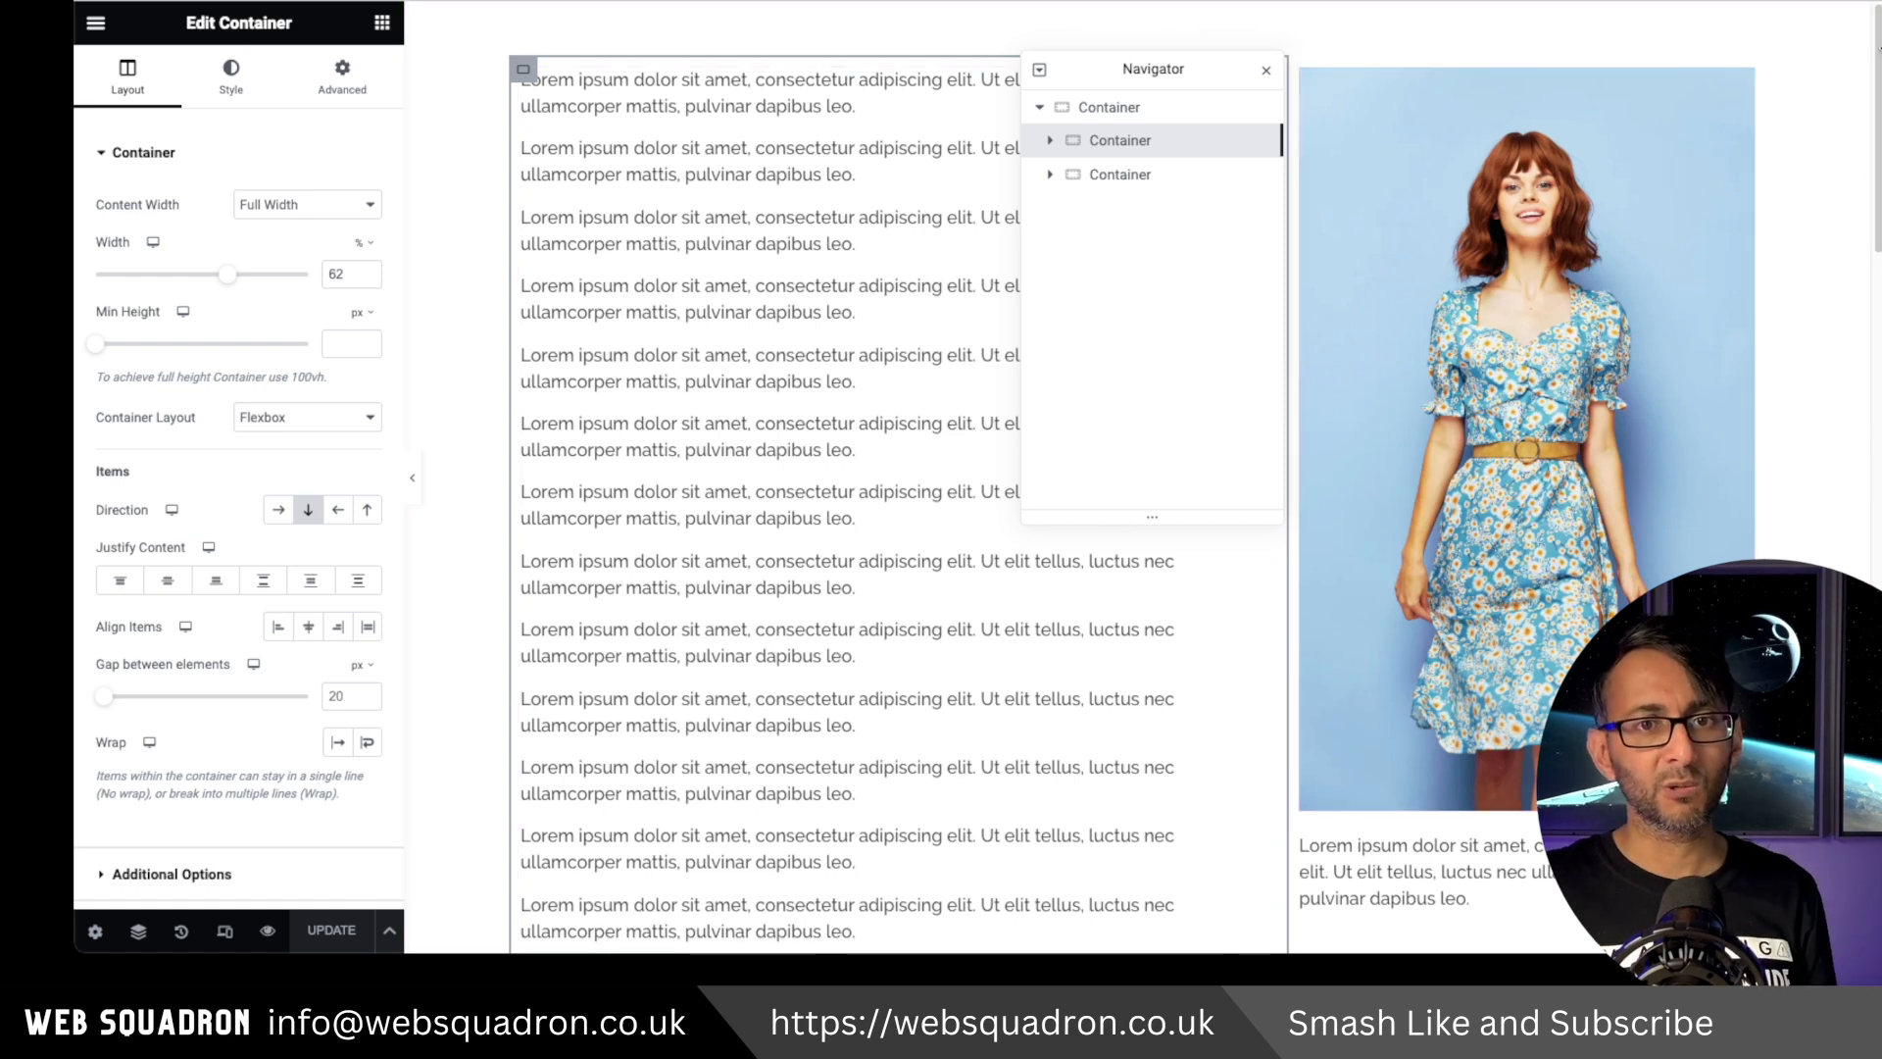
Select the second, image-and-caption container in the Navigator to edit its Advanced settings.
scroll(down, 3)
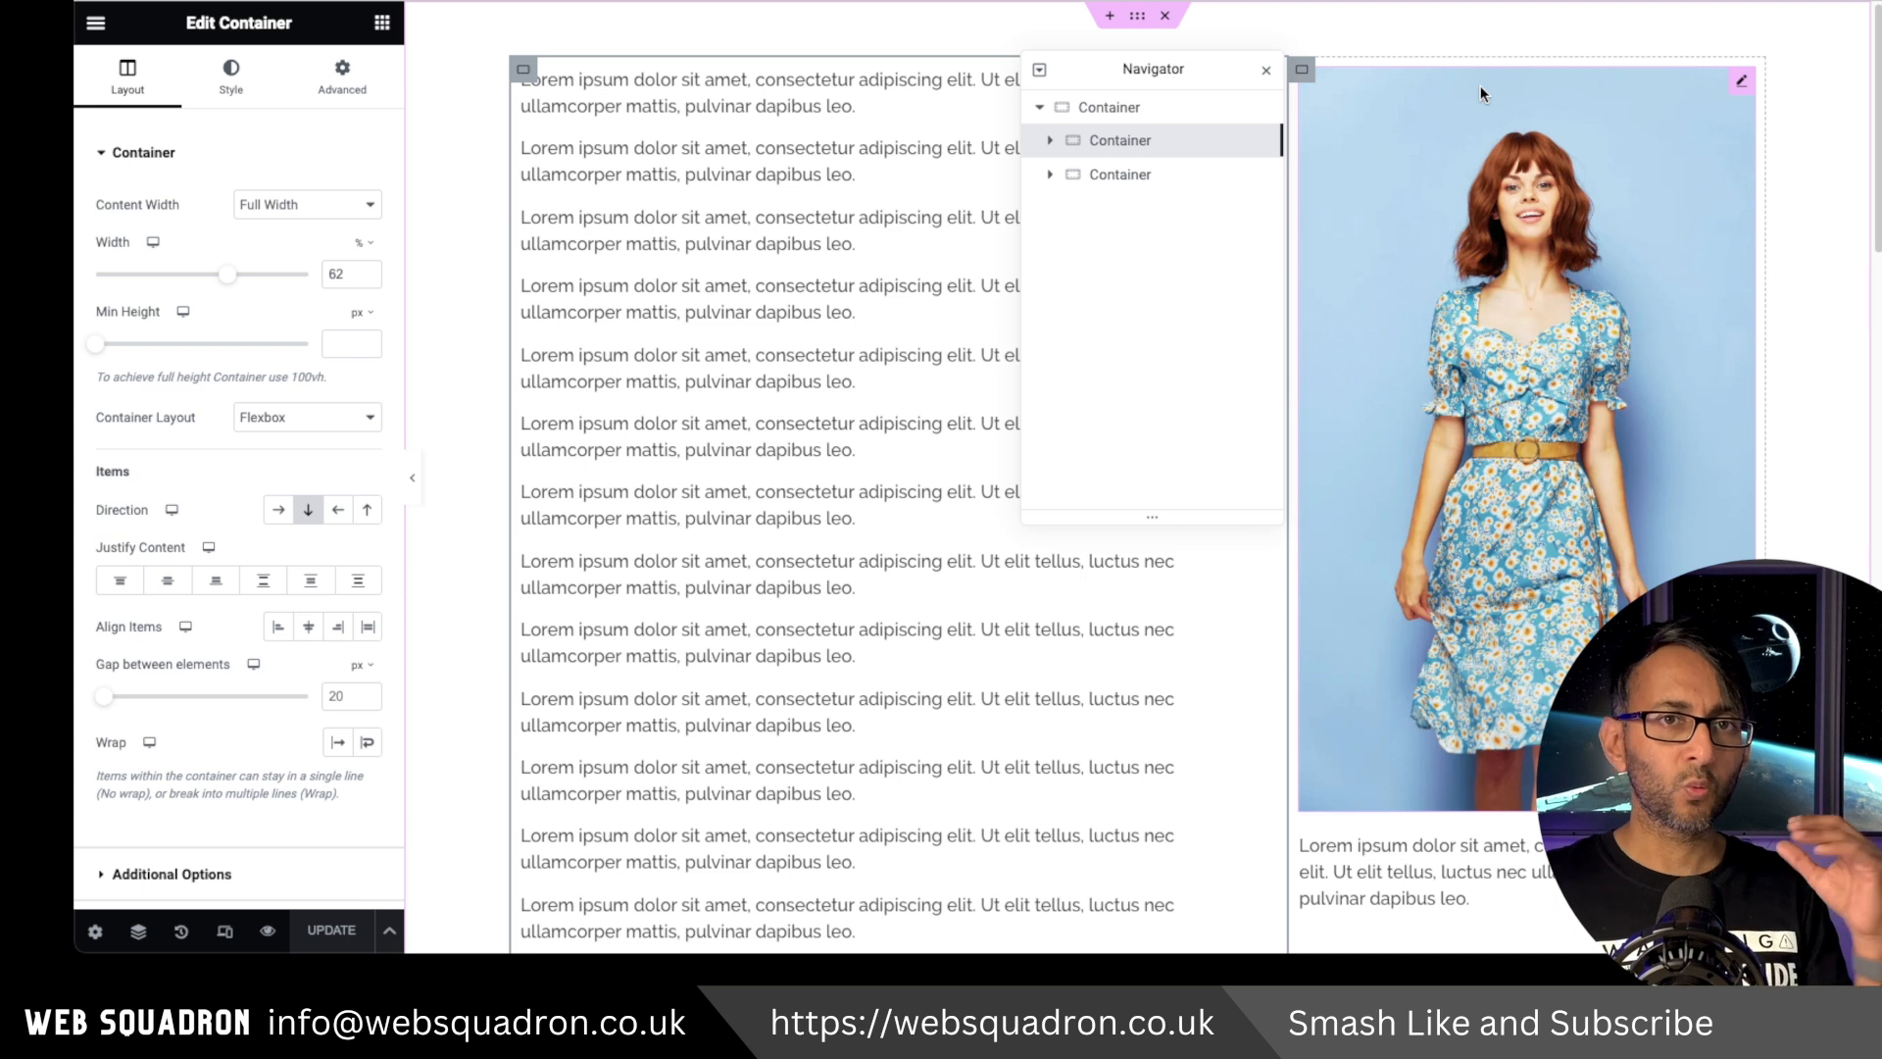
mouse_move(1579, 300)
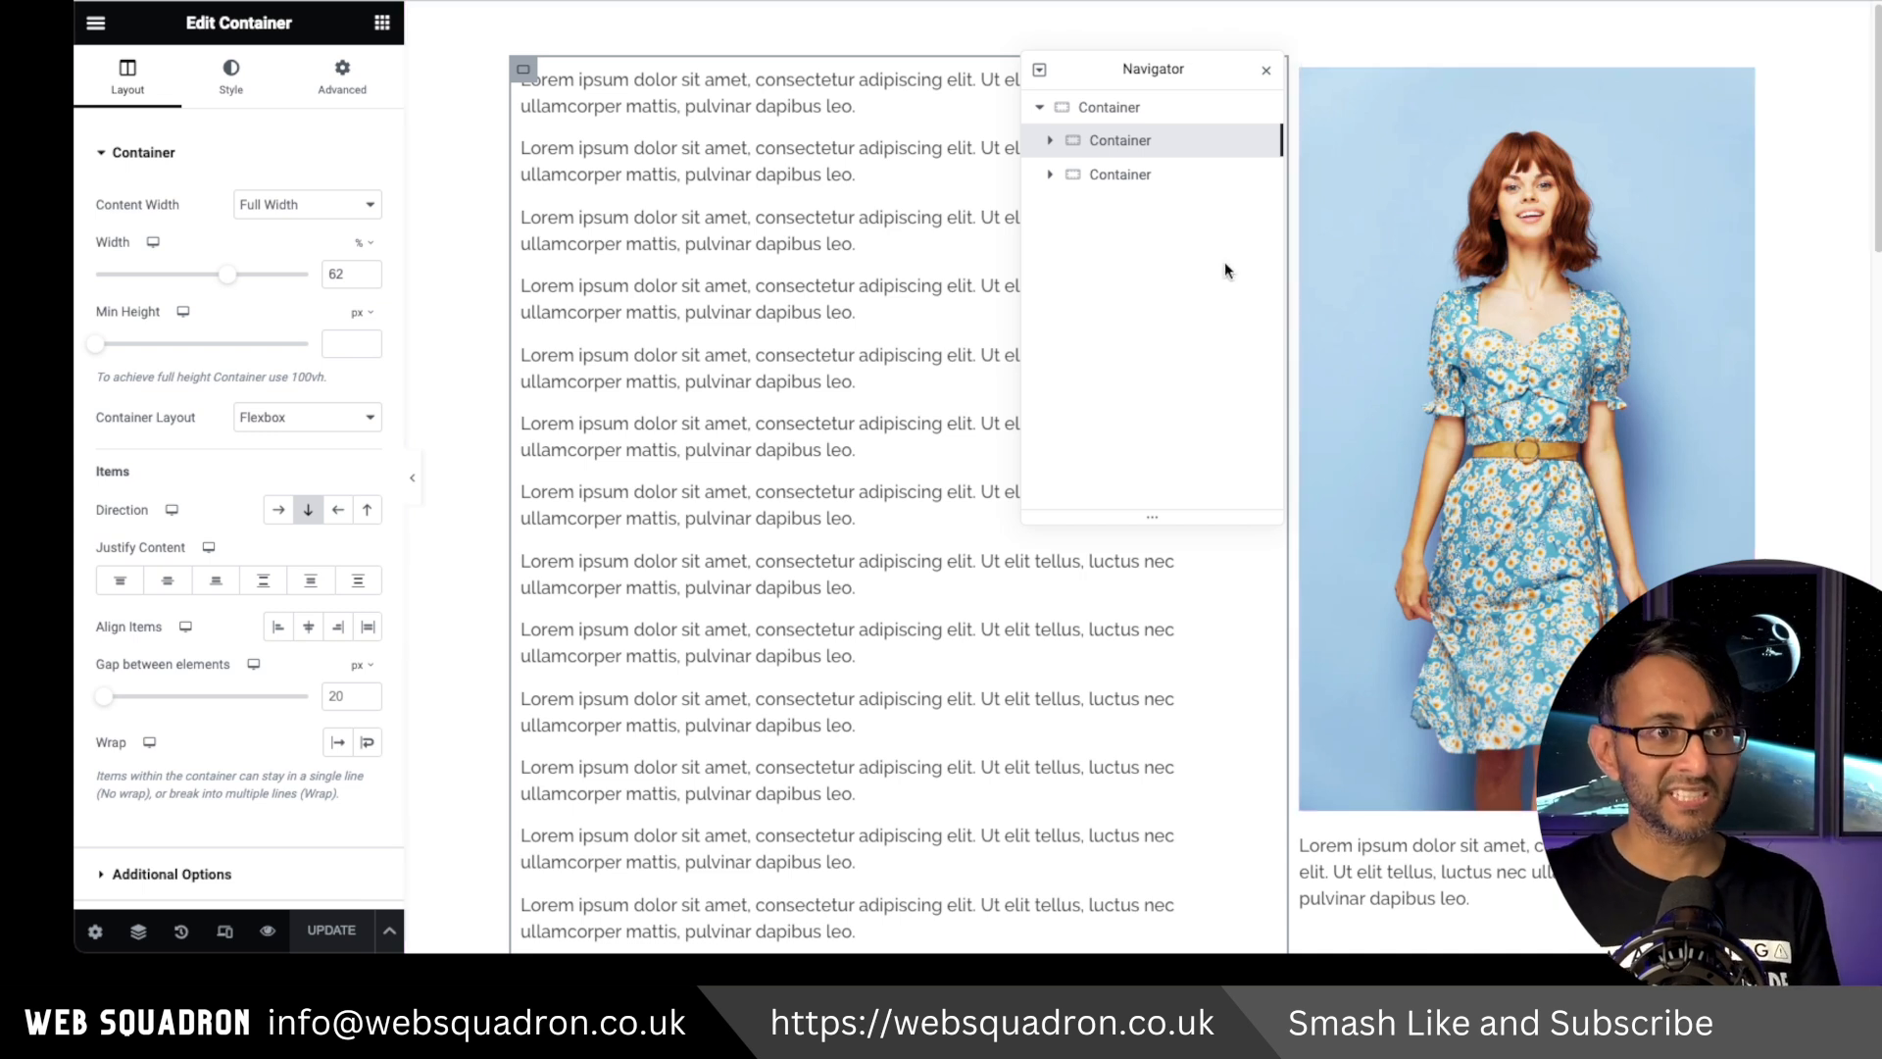
click(341, 76)
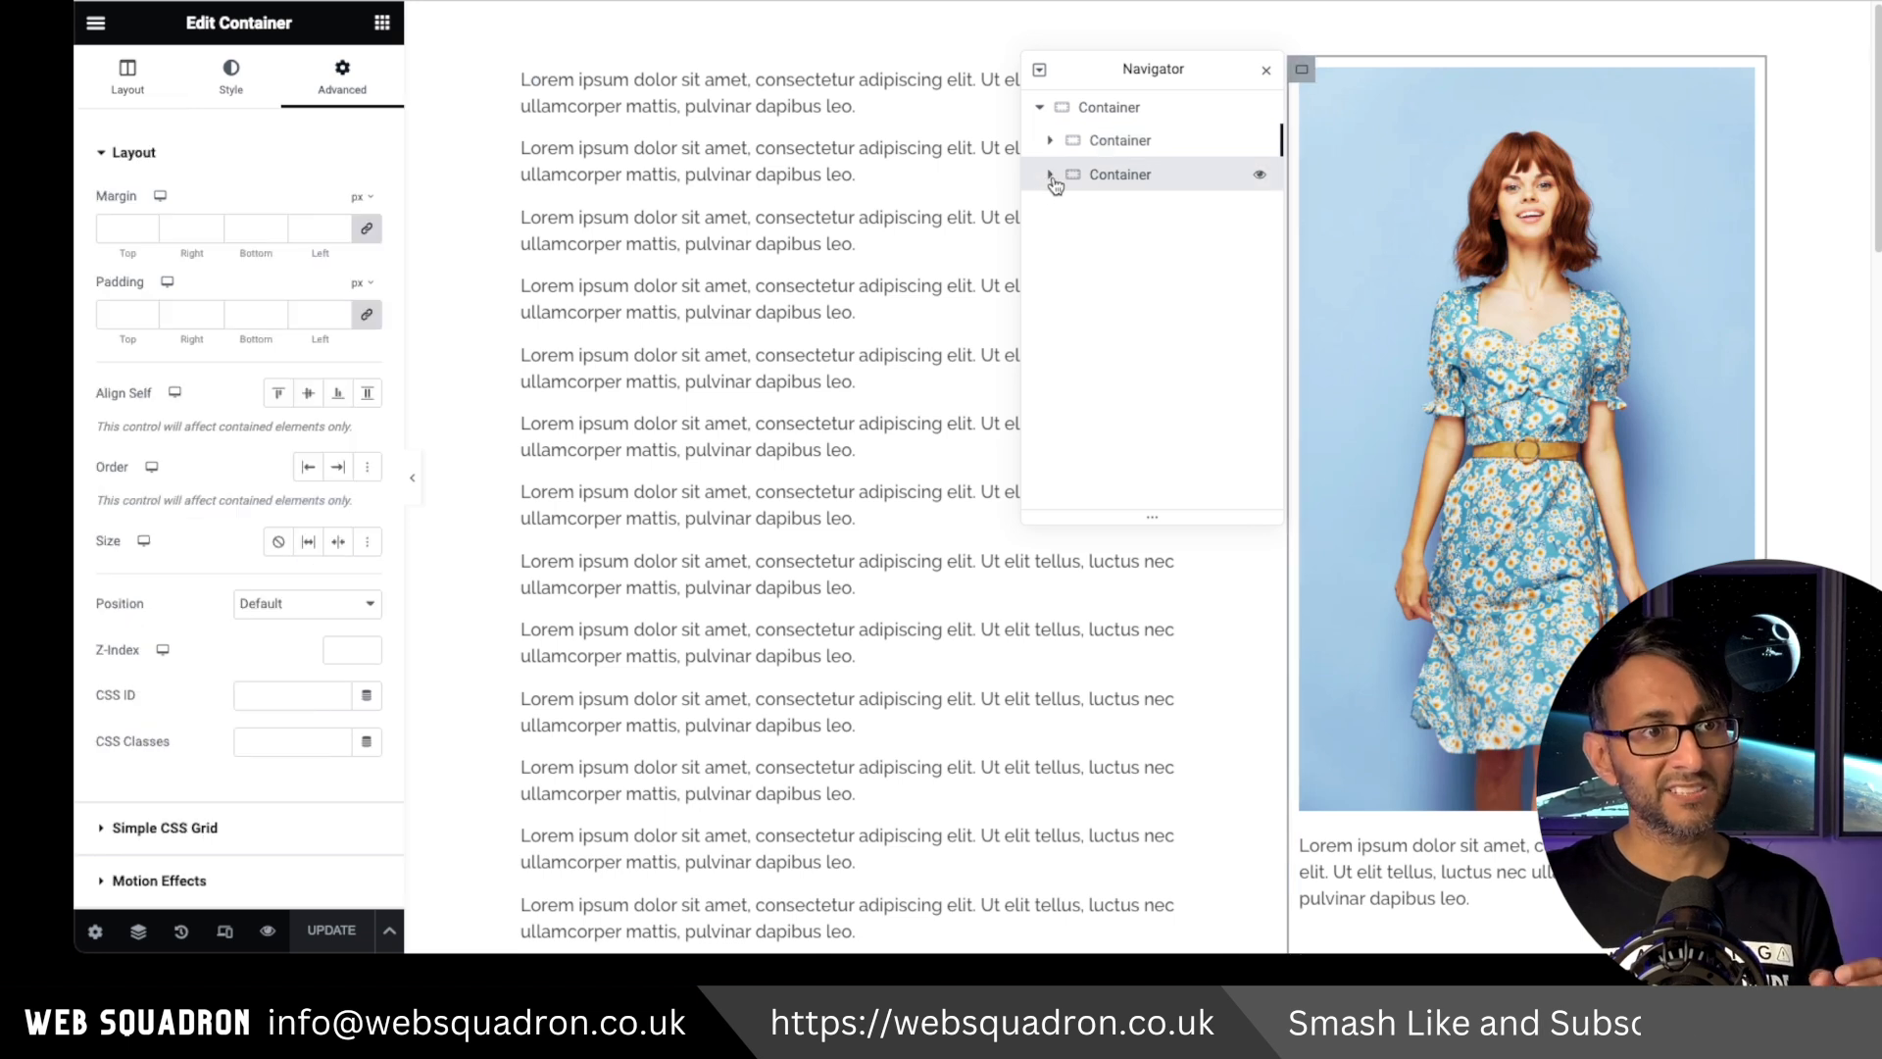
Expand the image container in the Navigator and open its Motion Effects sticky options.
click(1050, 175)
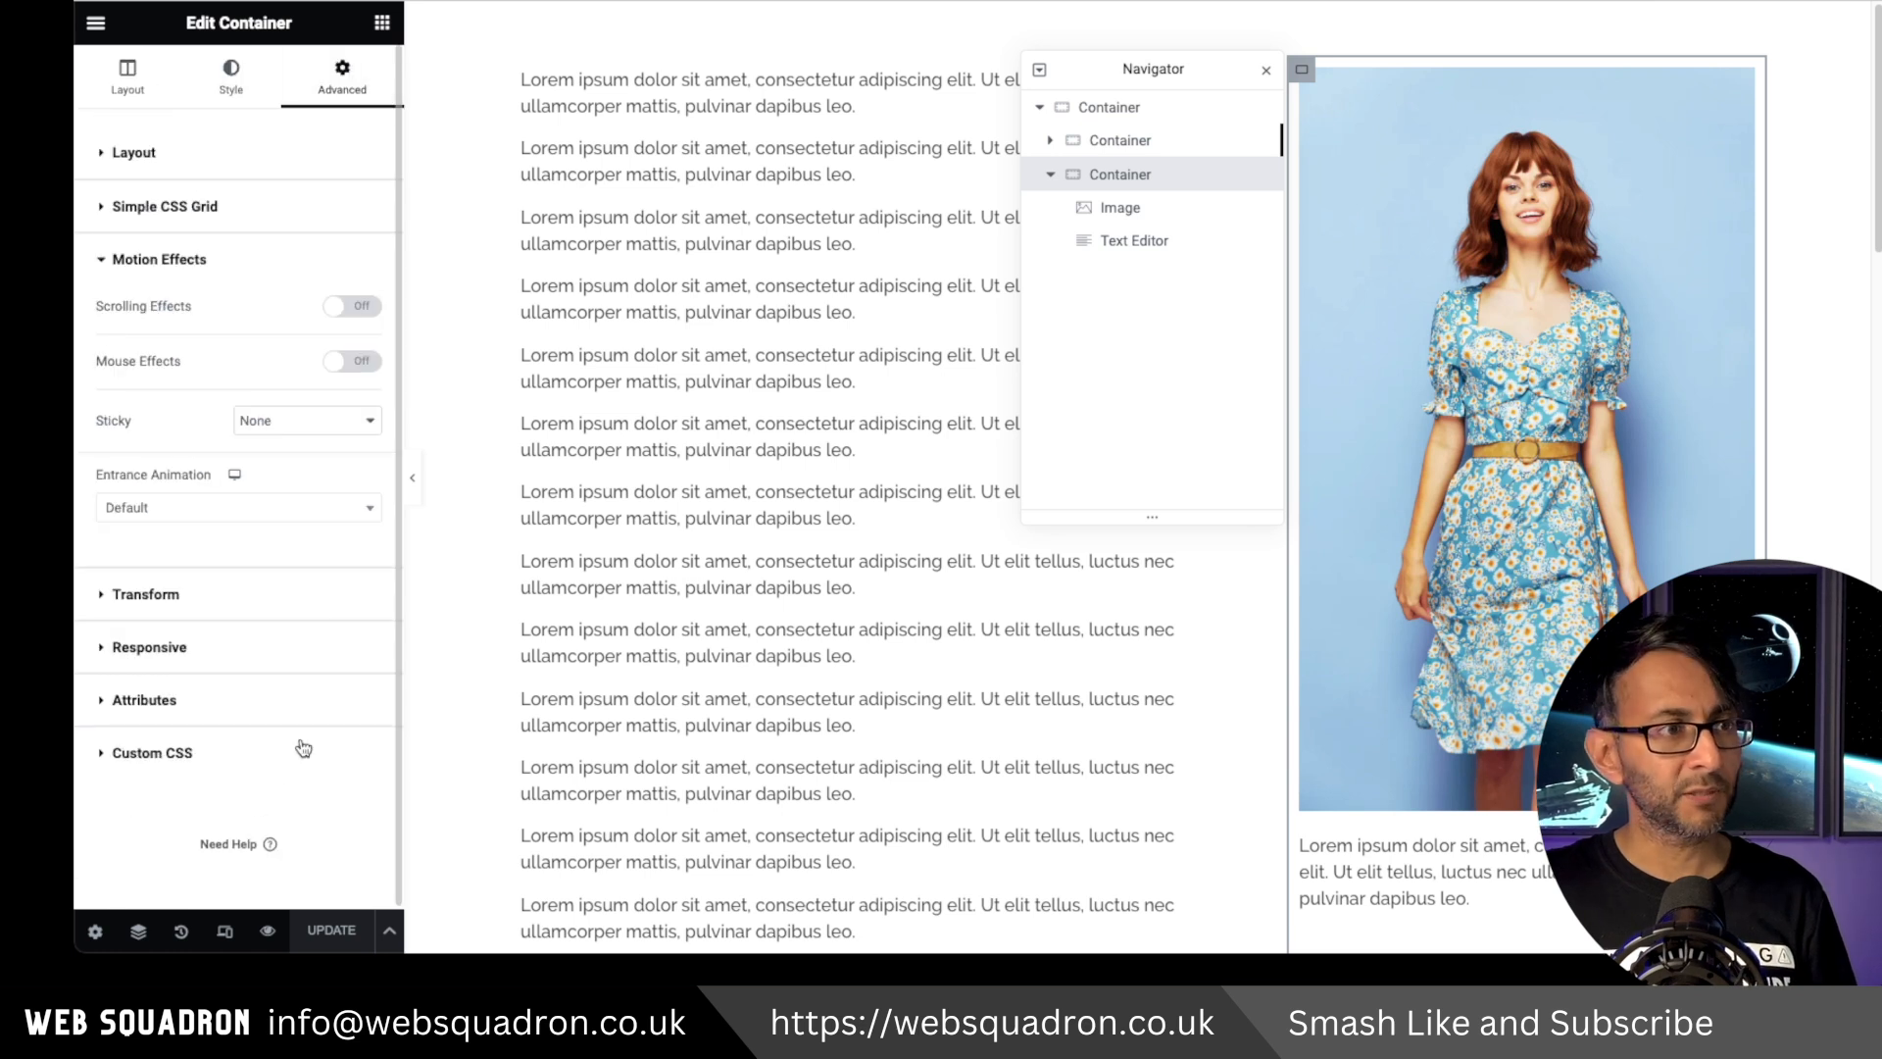
click(306, 419)
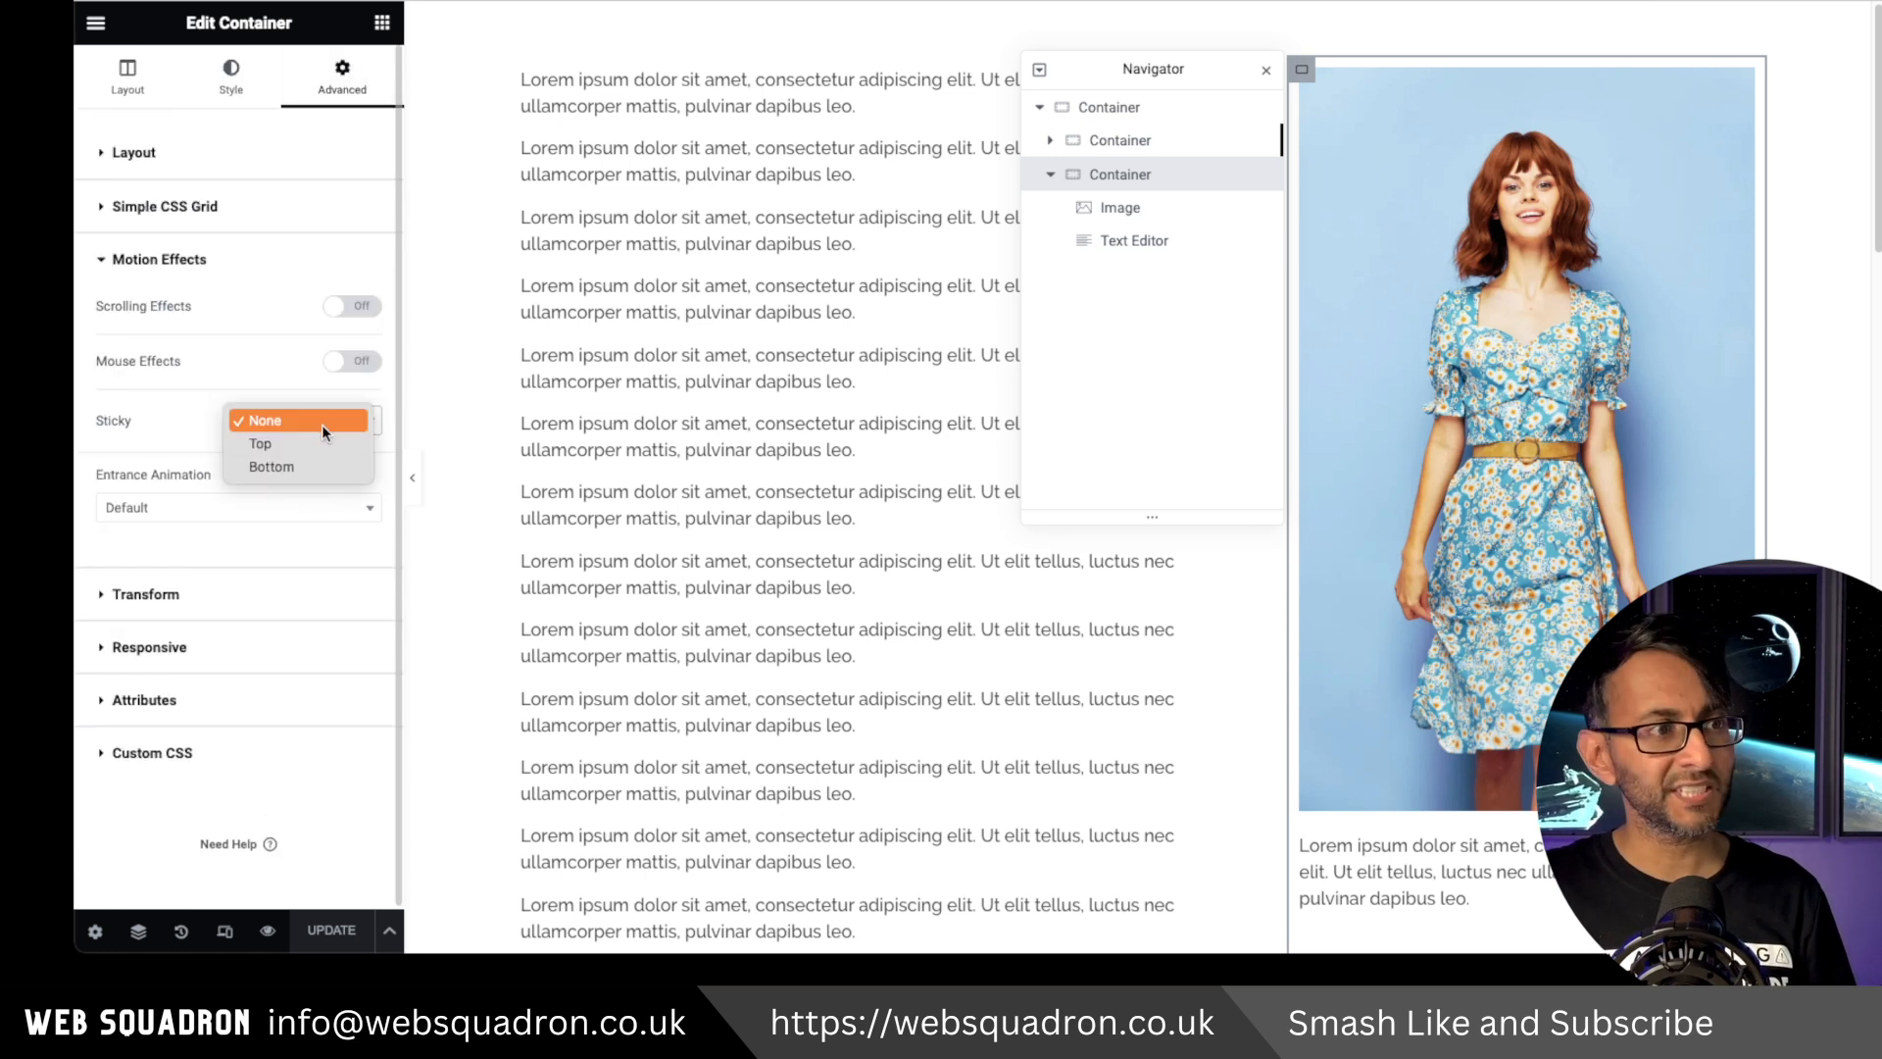
Set Sticky to Top, limited to Desktop and Tablet Portrait without Mobile Portrait.
click(259, 443)
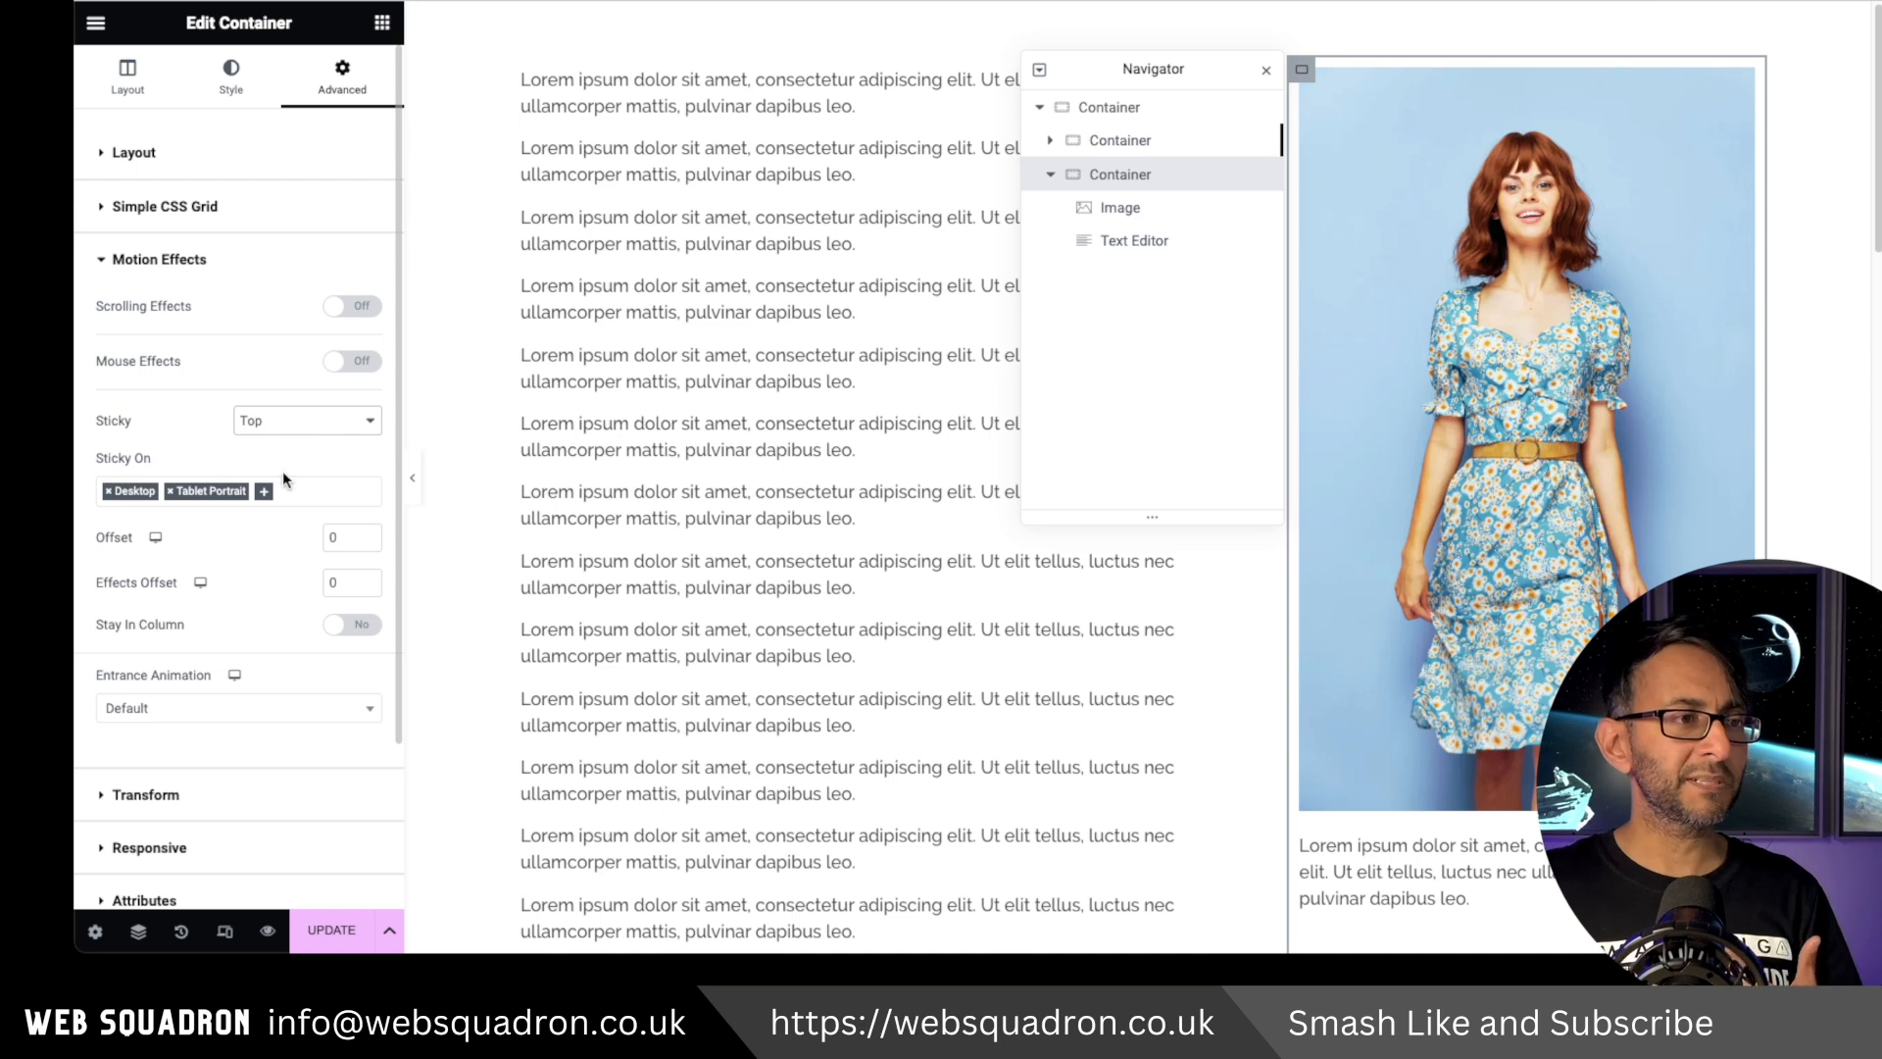
click(244, 491)
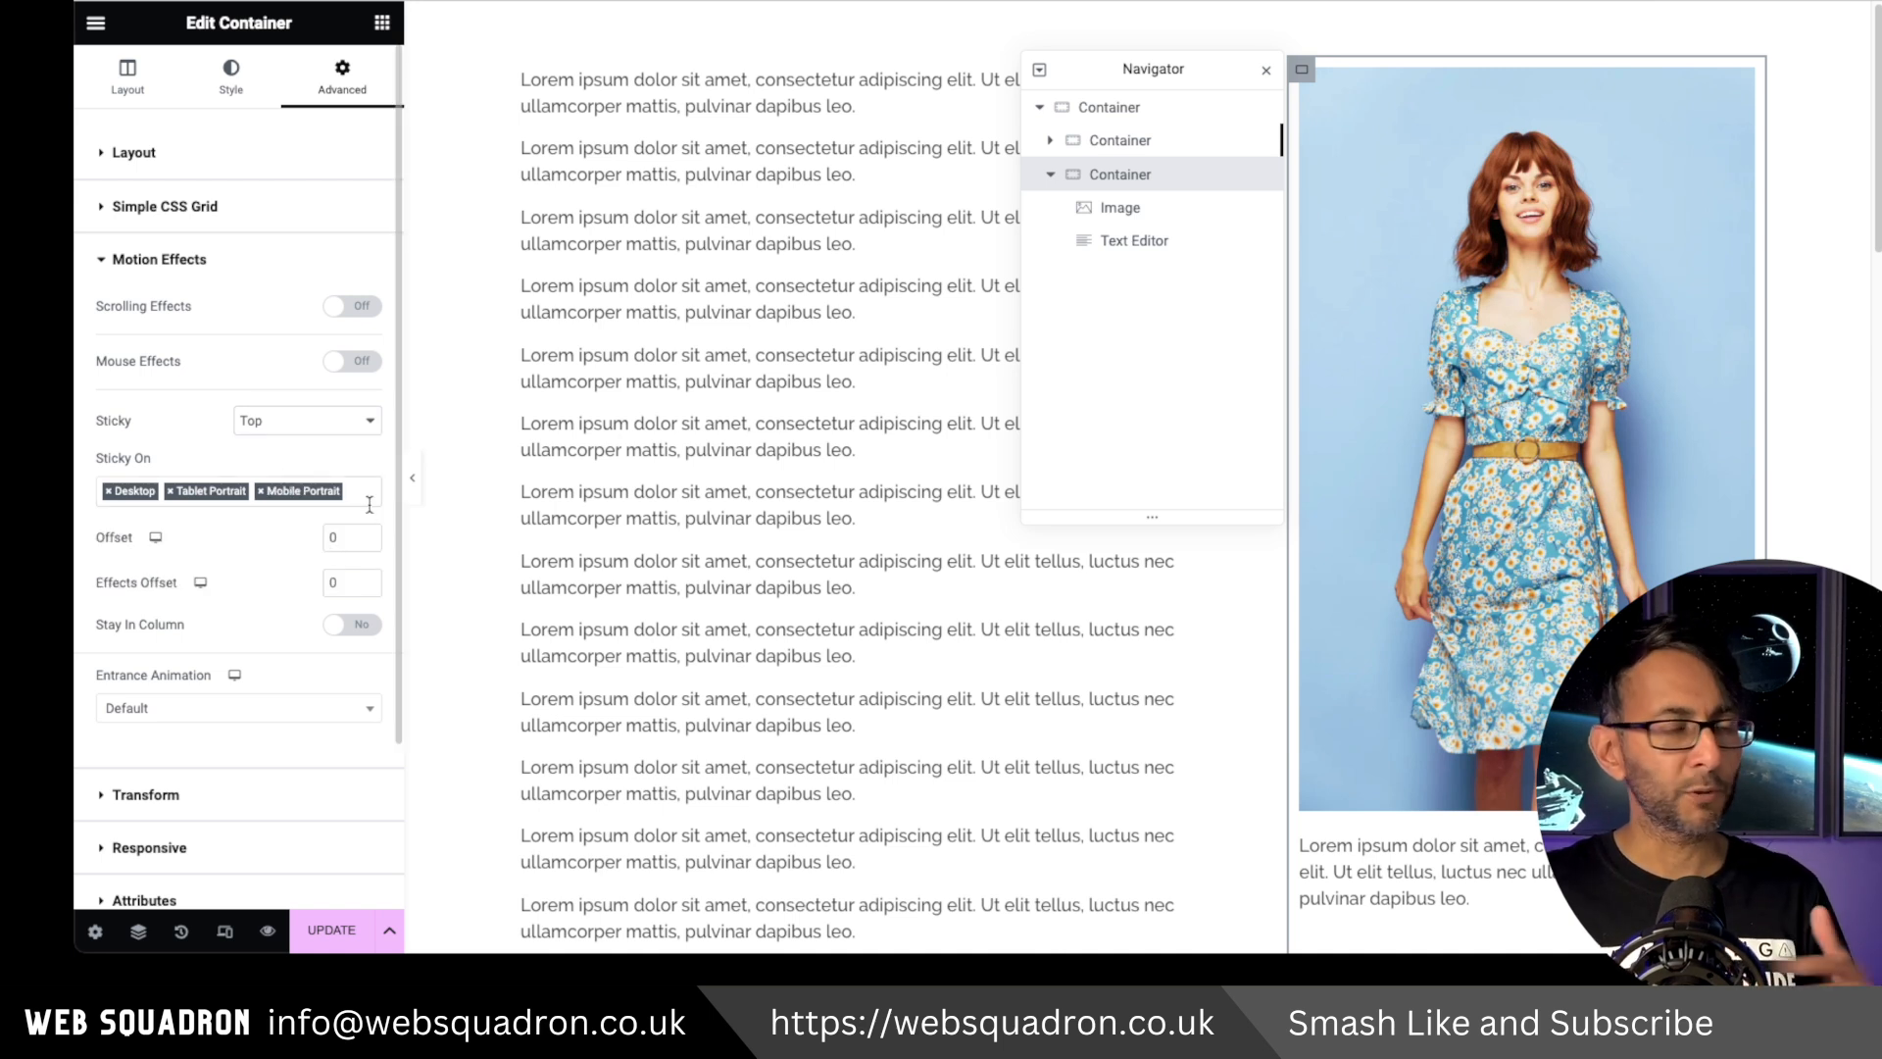
click(348, 490)
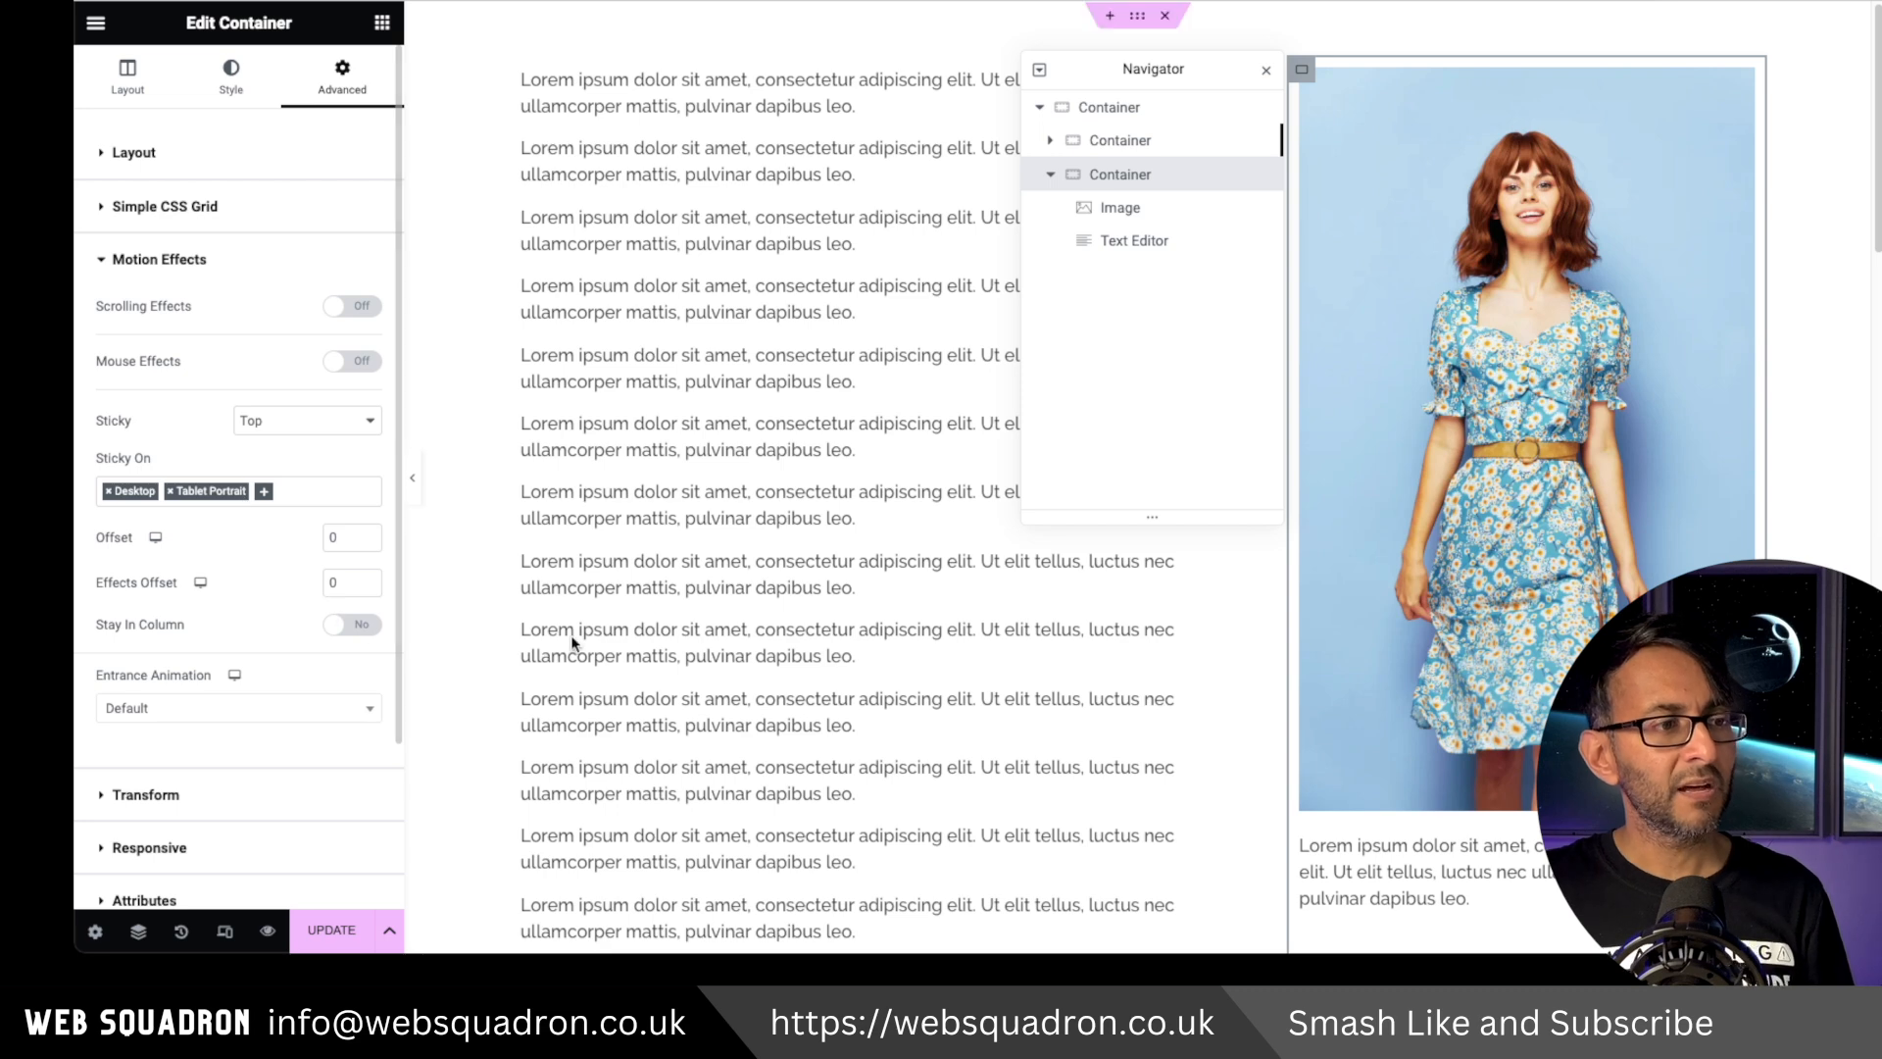
Turn Stay In Column on for the sticky image container.
scroll(down, 3)
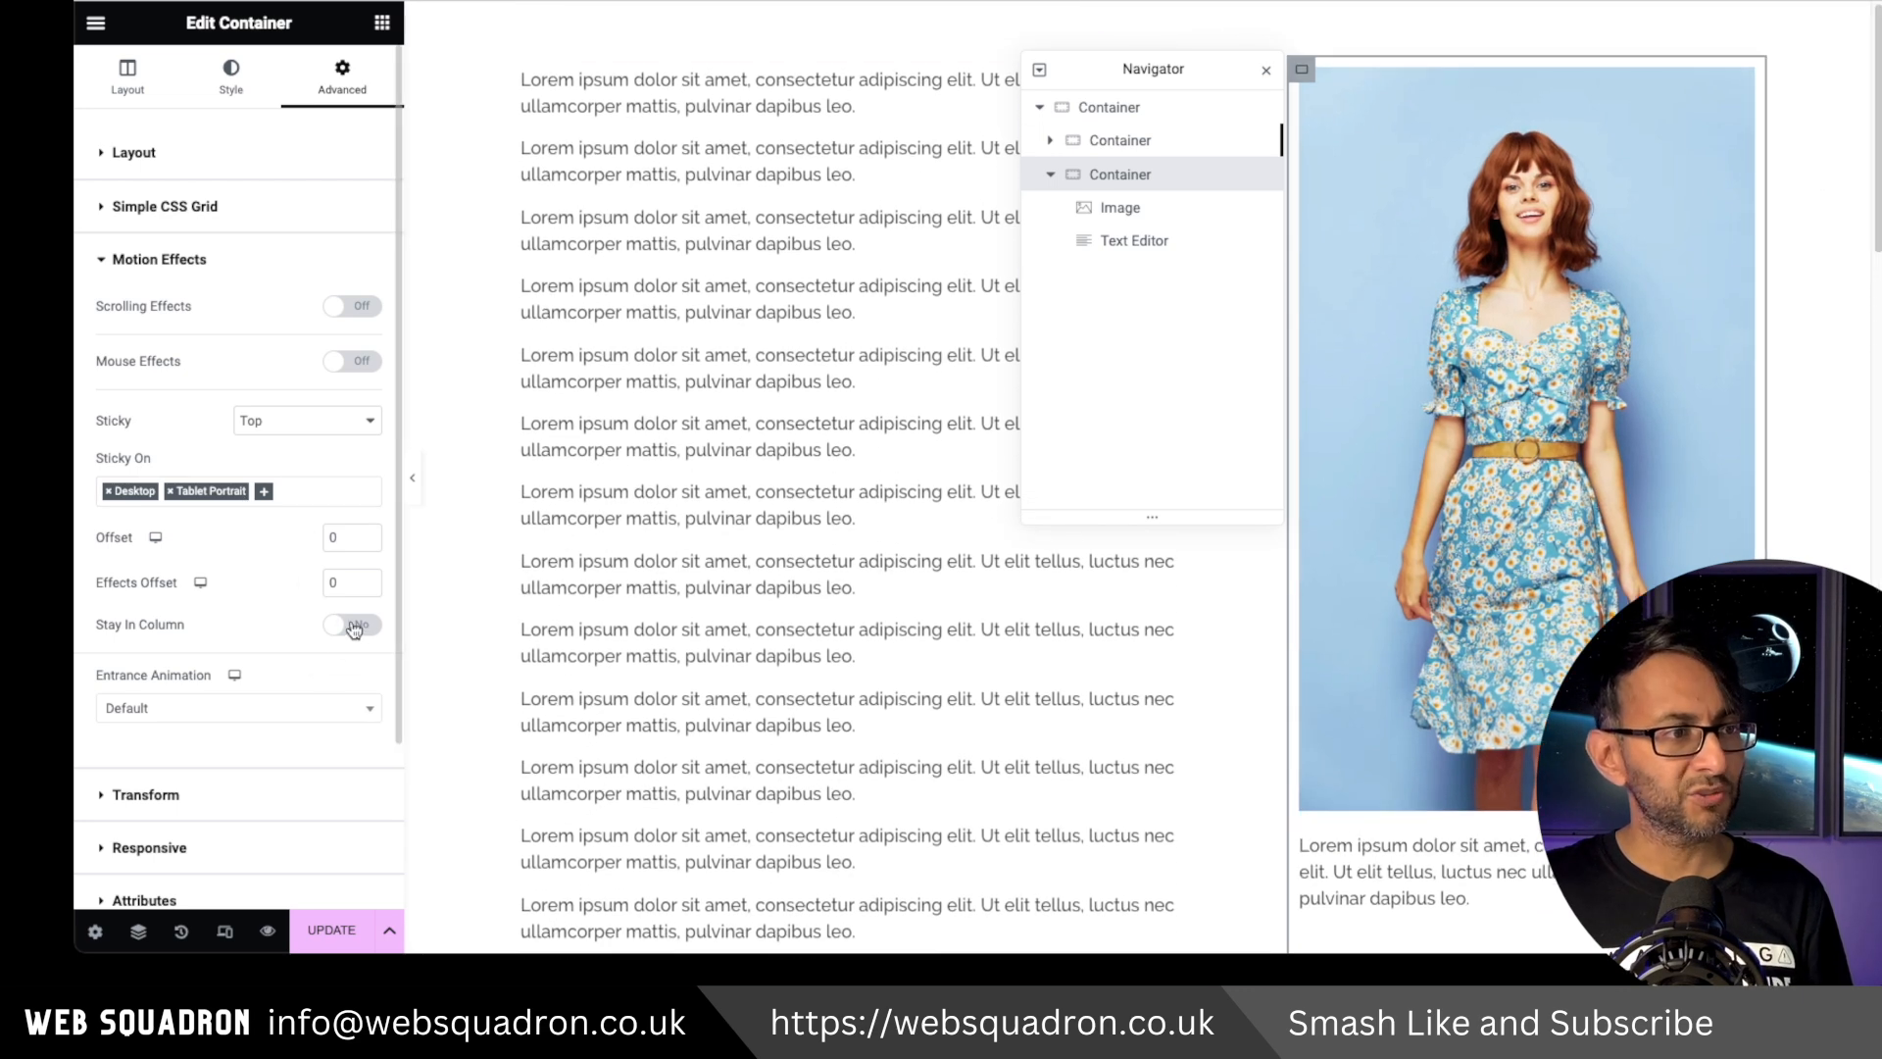
click(348, 624)
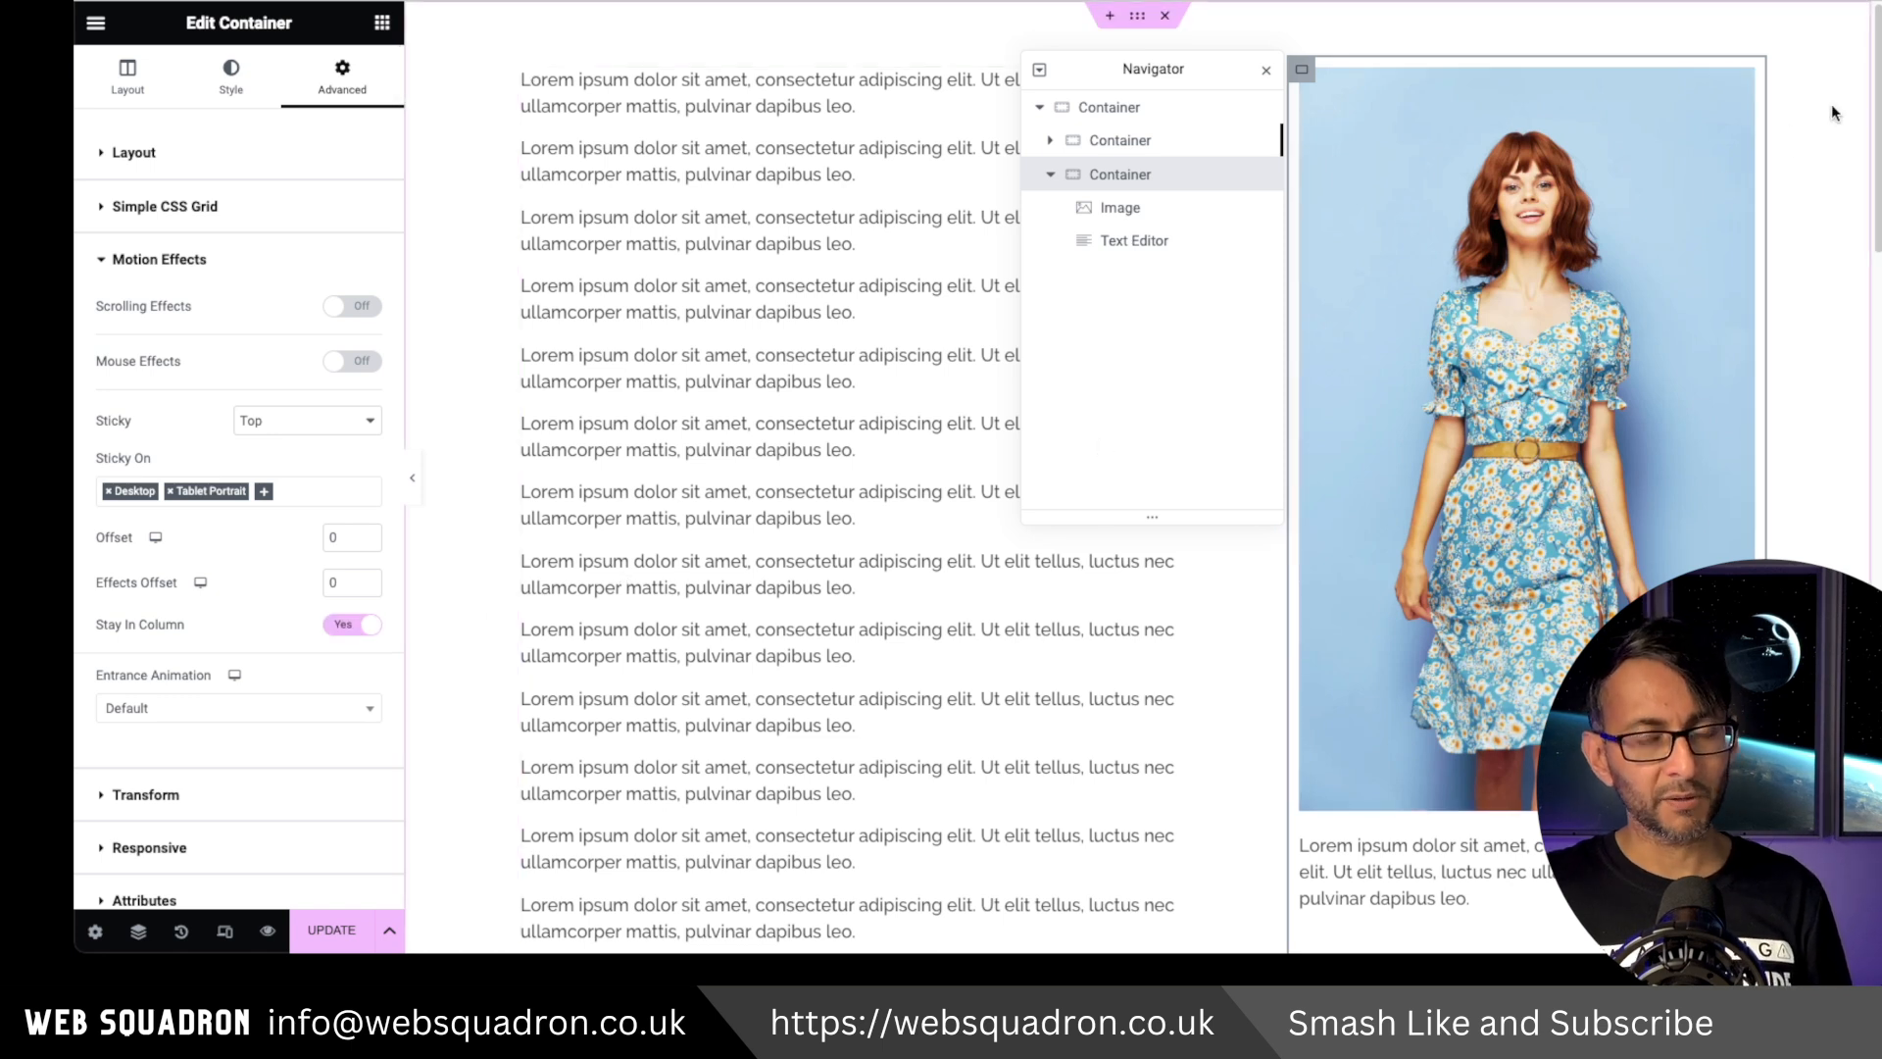
click(353, 625)
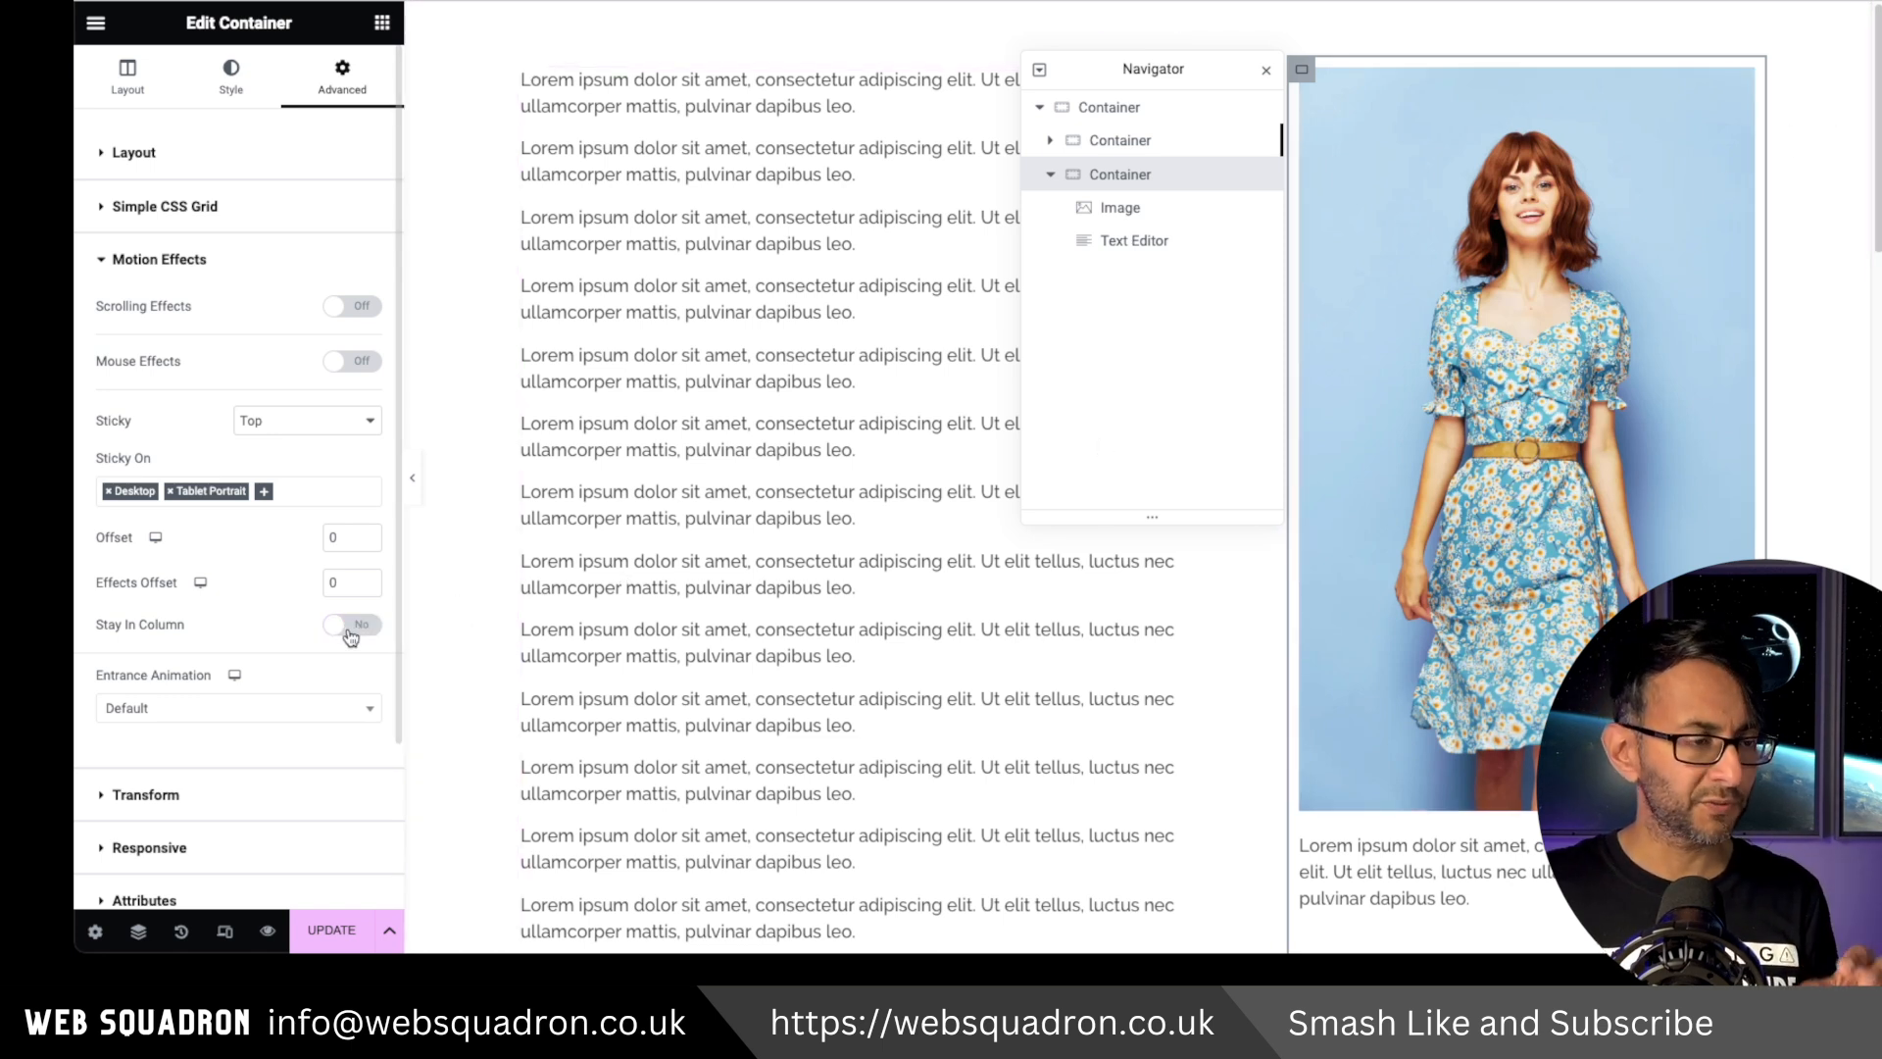
click(351, 624)
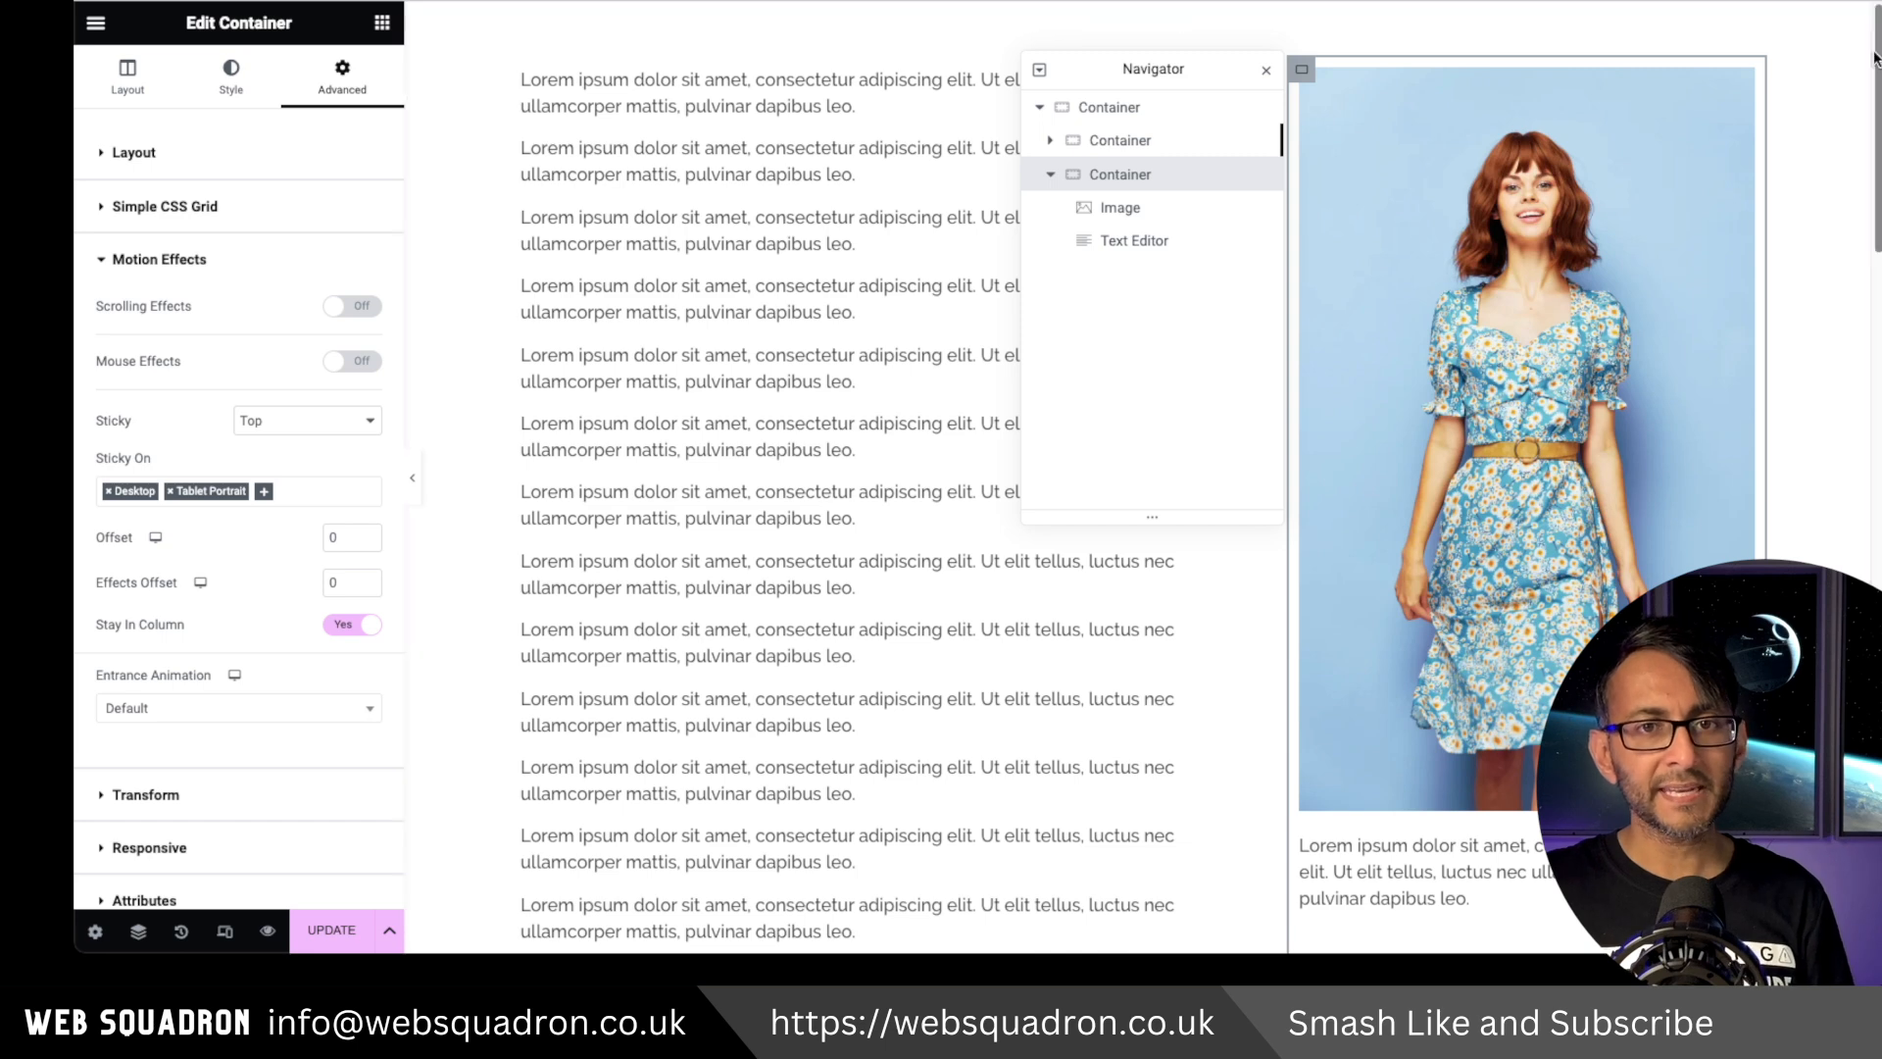
scroll(down, 3)
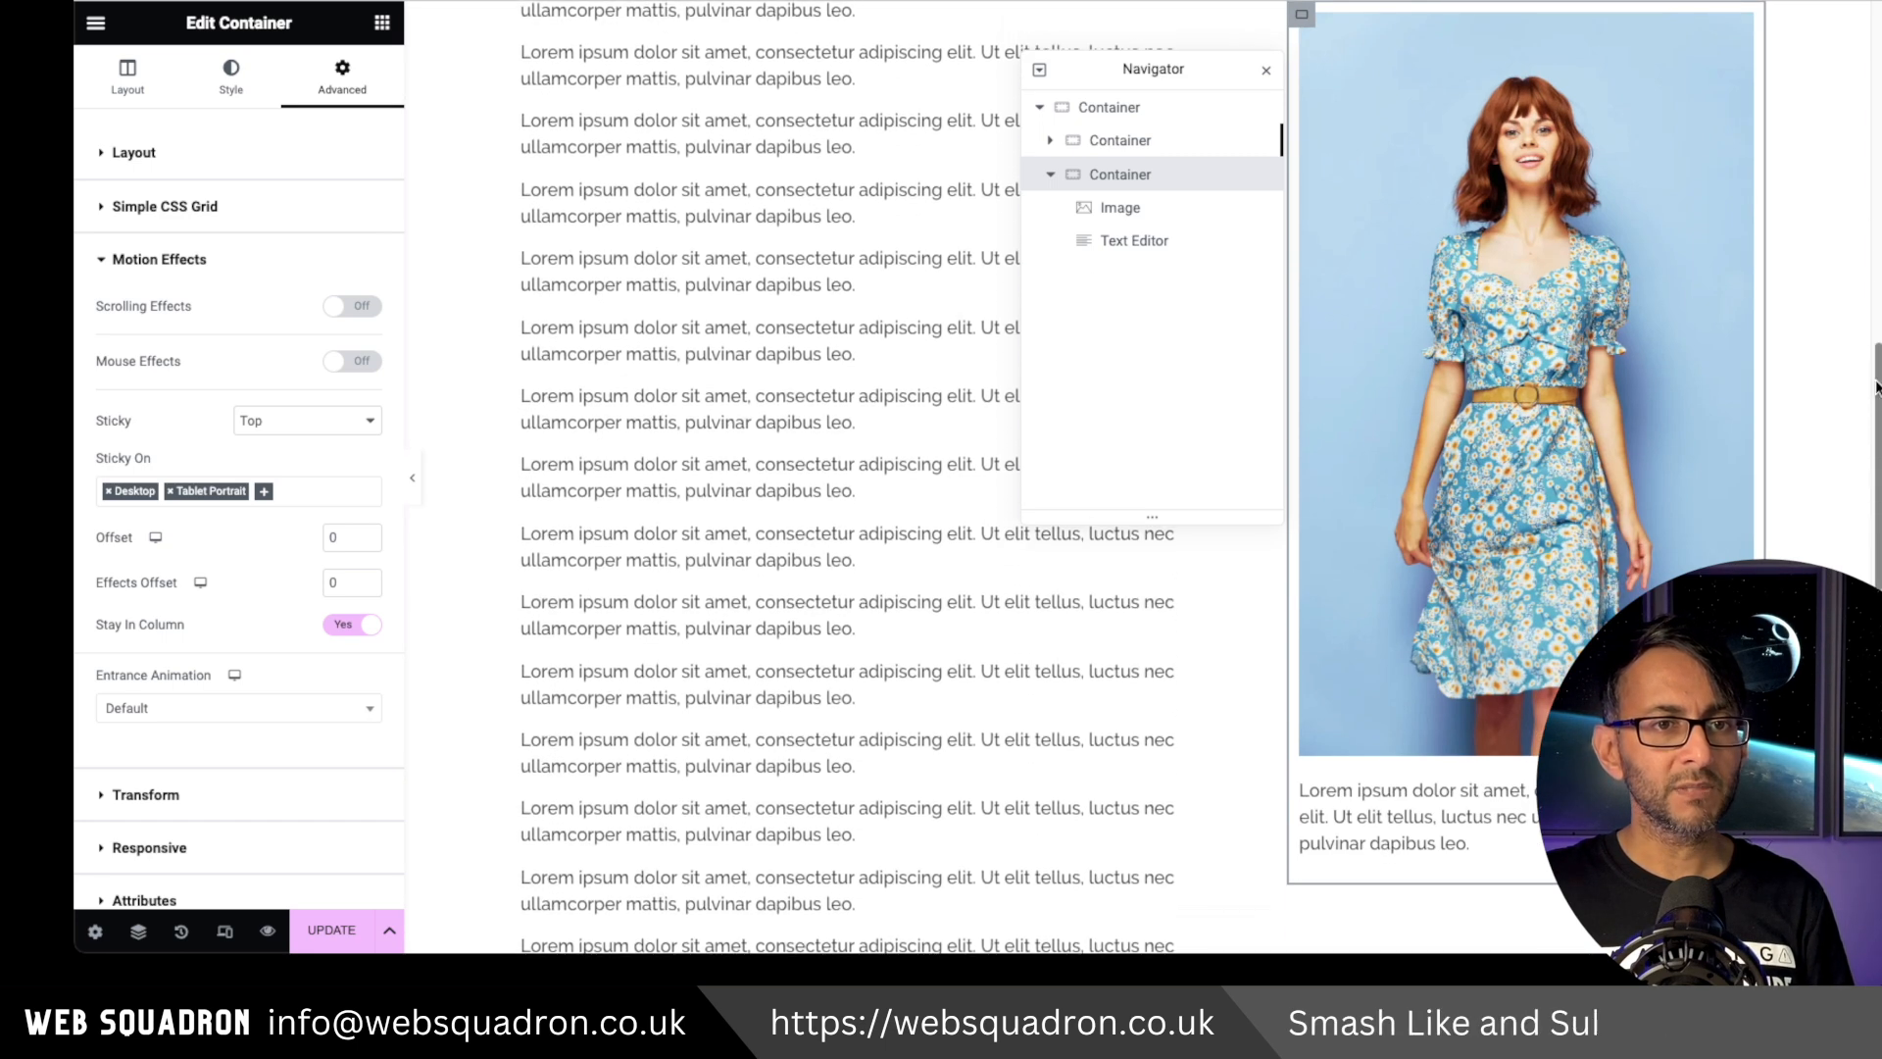
scroll(down, 3)
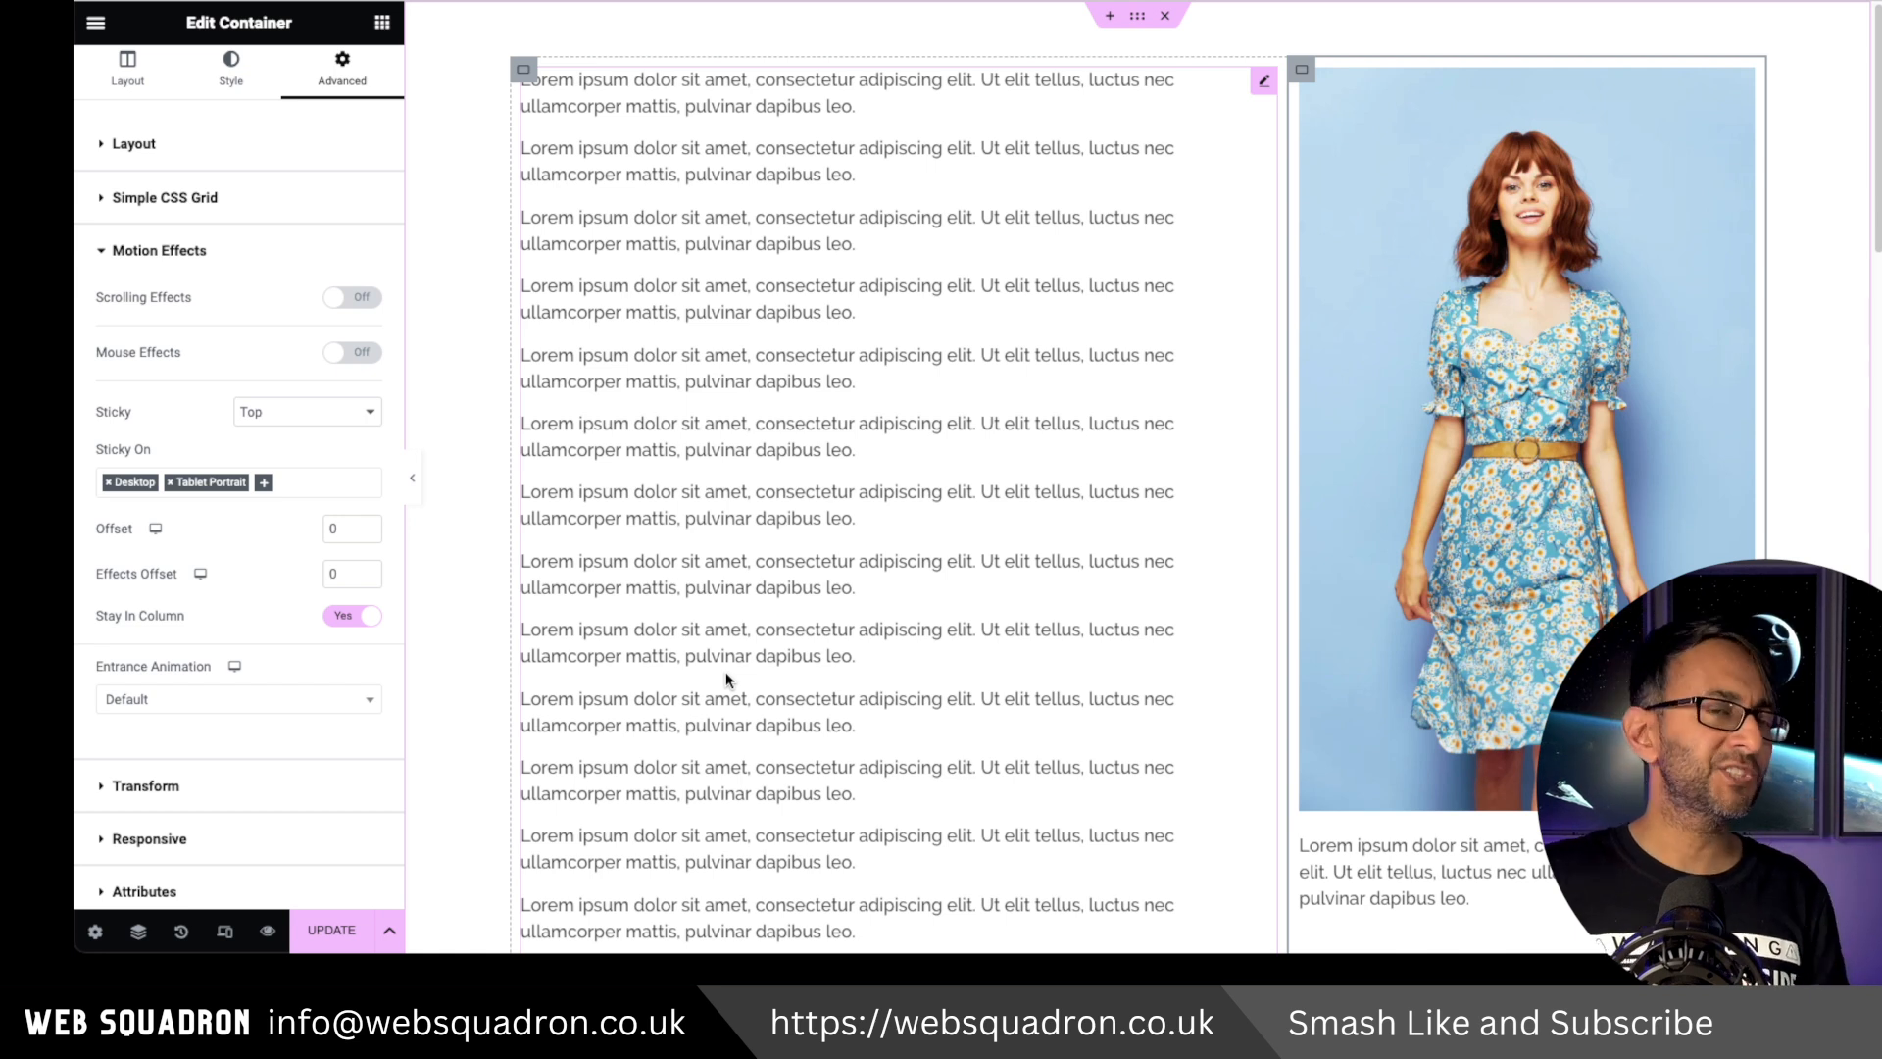
mouse_move(1073, 422)
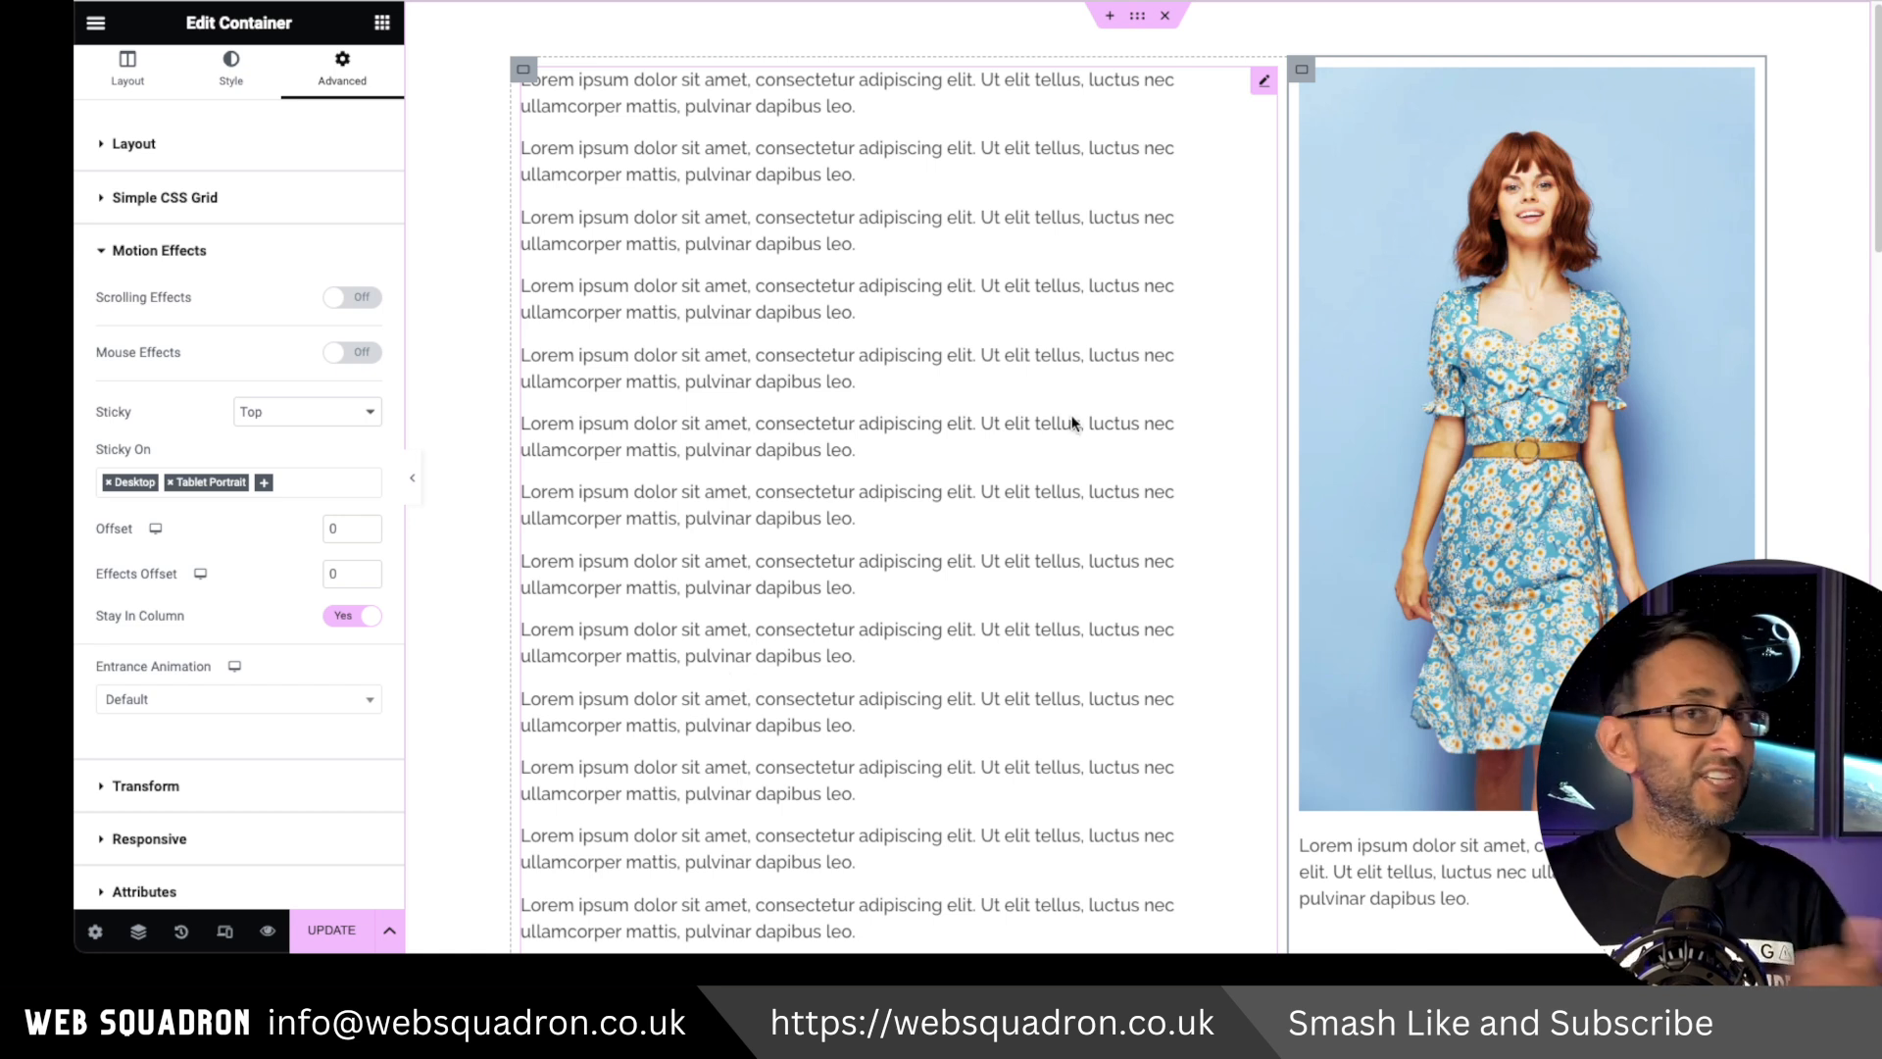